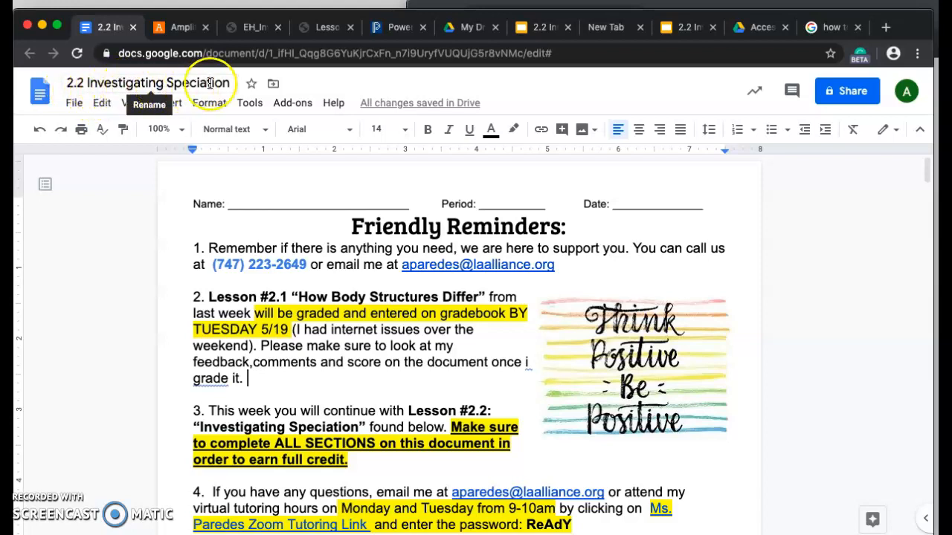
mouse_move(230, 167)
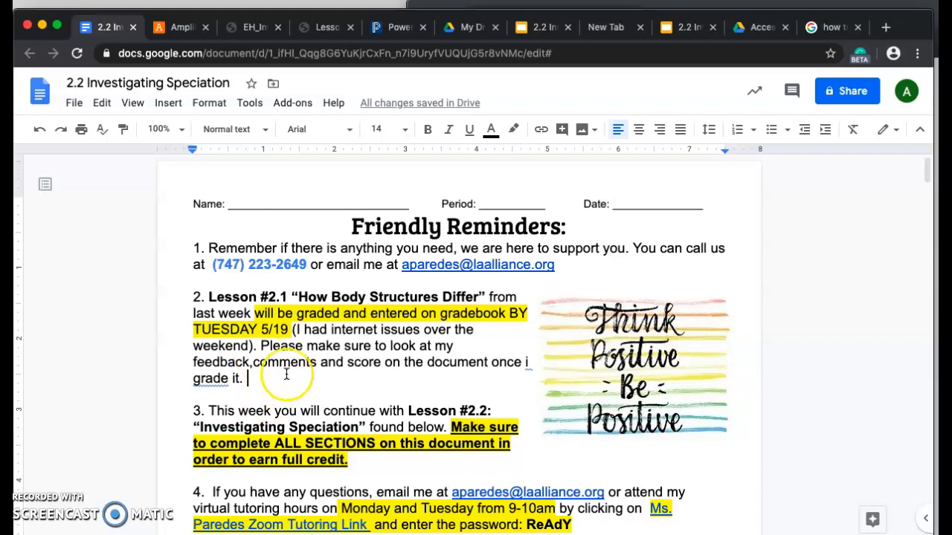
scroll("down", 3)
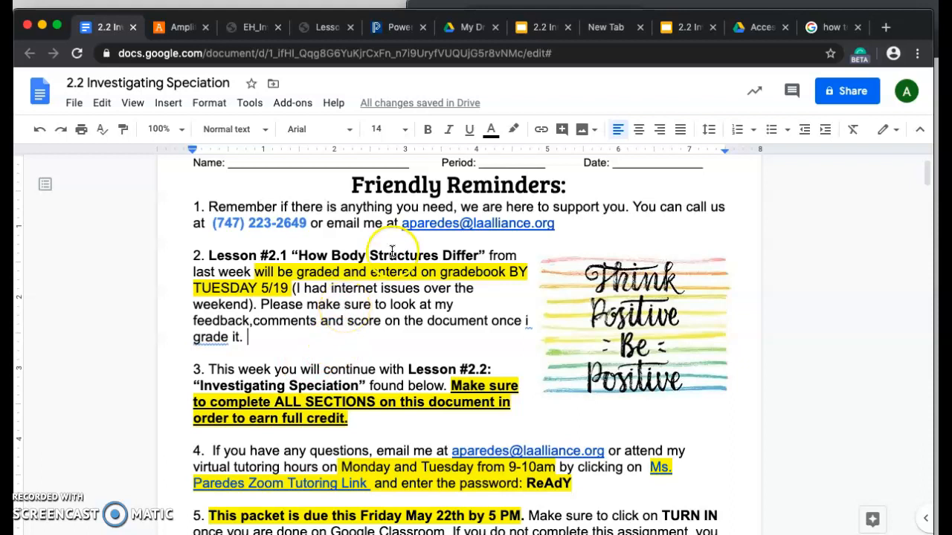
mouse_move(315, 262)
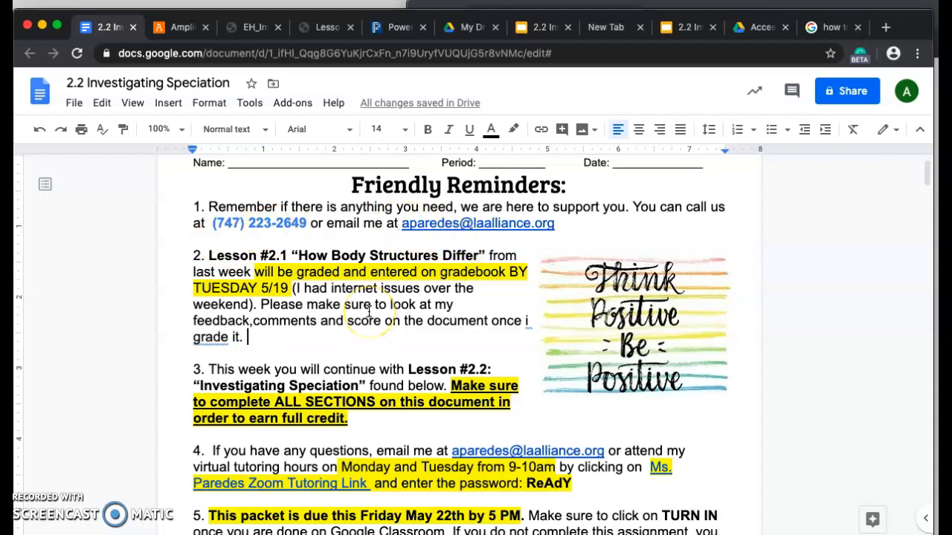
scroll("down", 3)
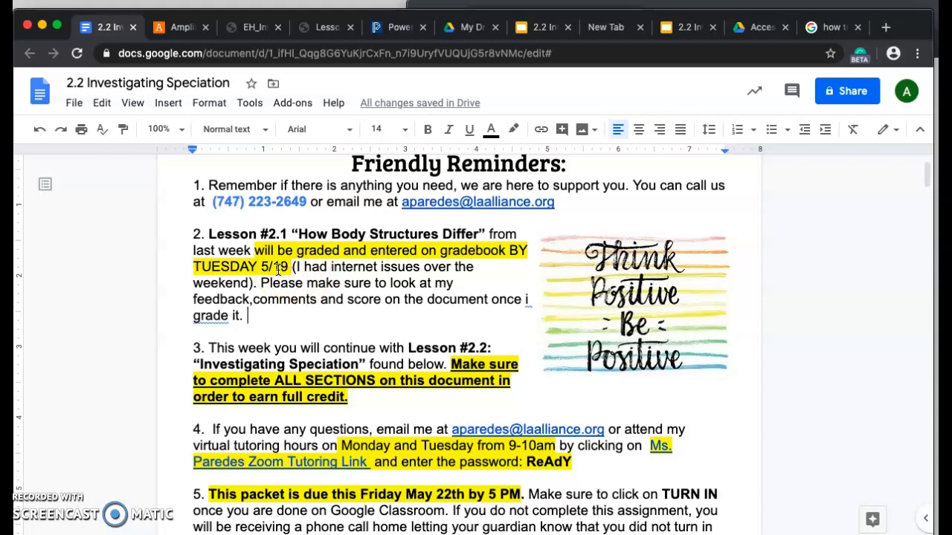
scroll("down", 3)
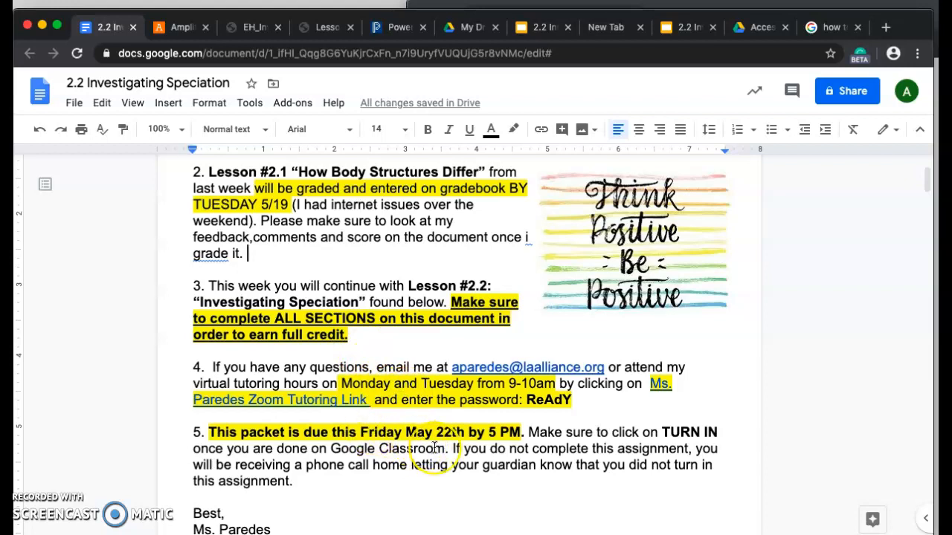
mouse_move(479, 439)
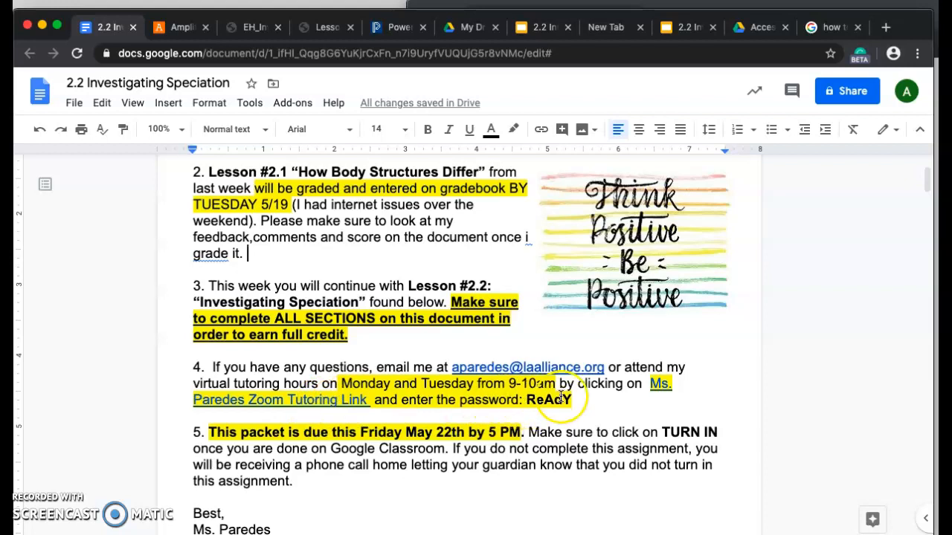
scroll("down", 3)
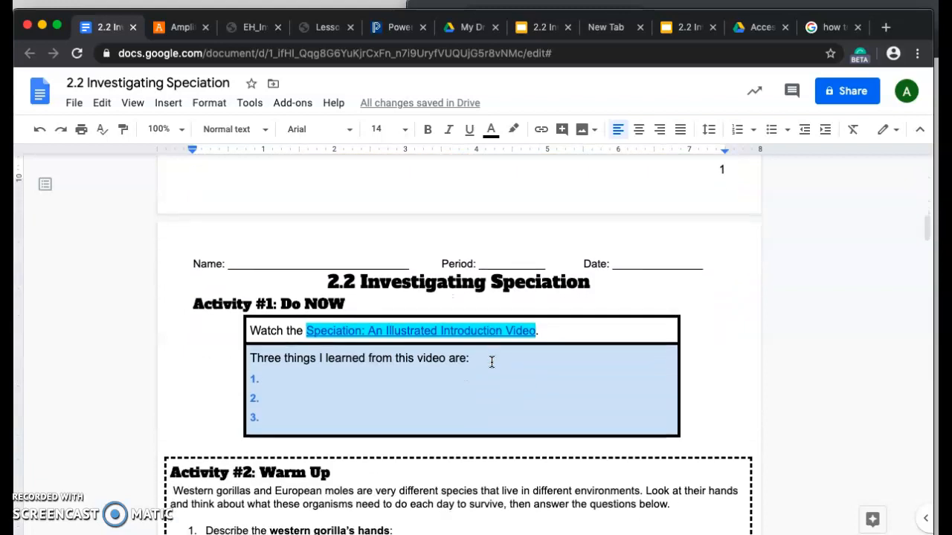
scroll("down", 3)
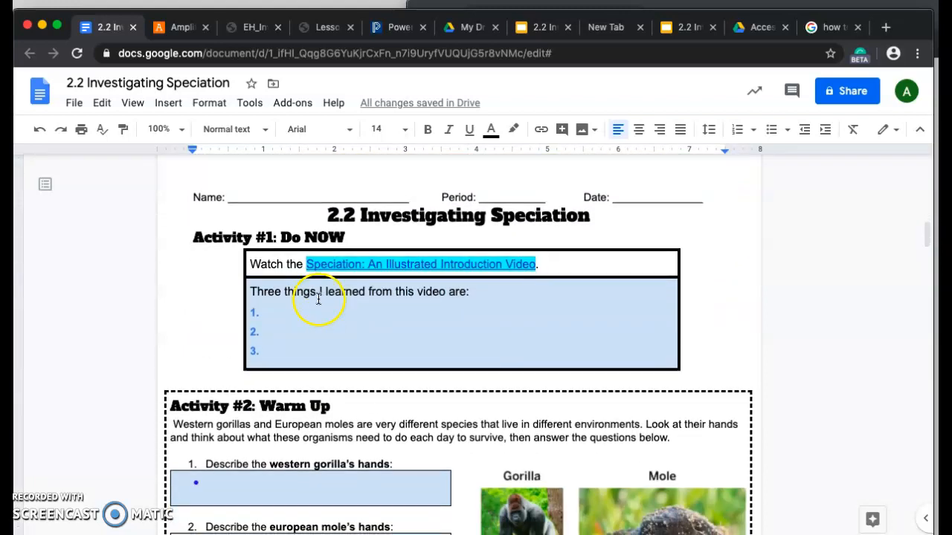
scroll("down", 3)
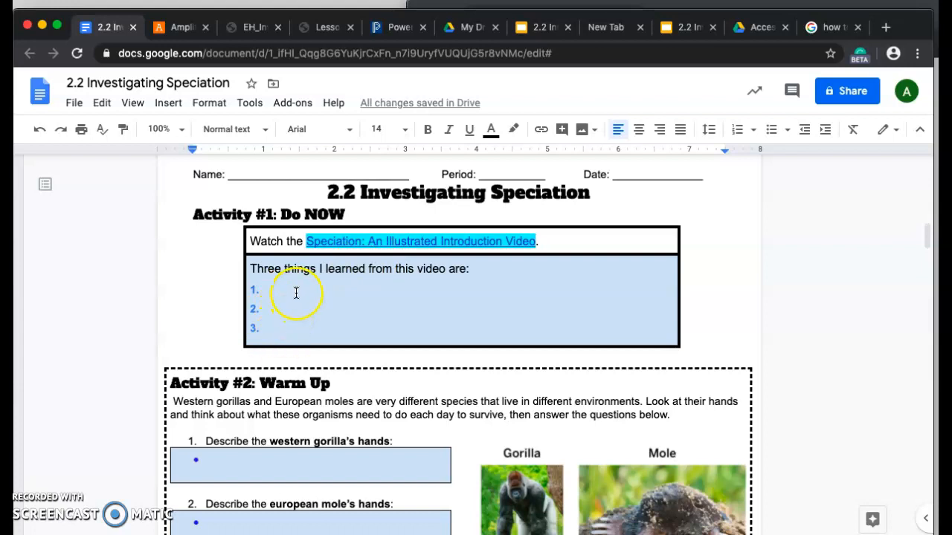
scroll("down", 3)
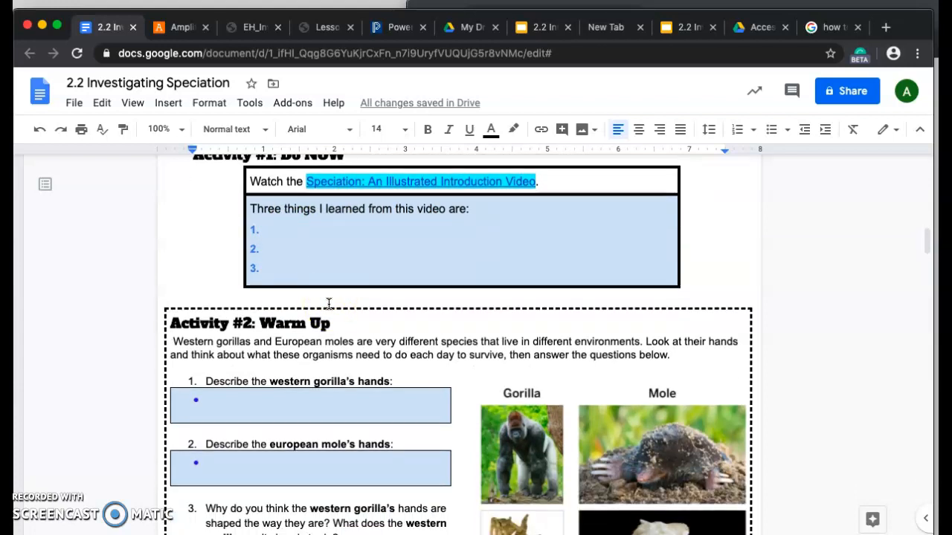
scroll("down", 3)
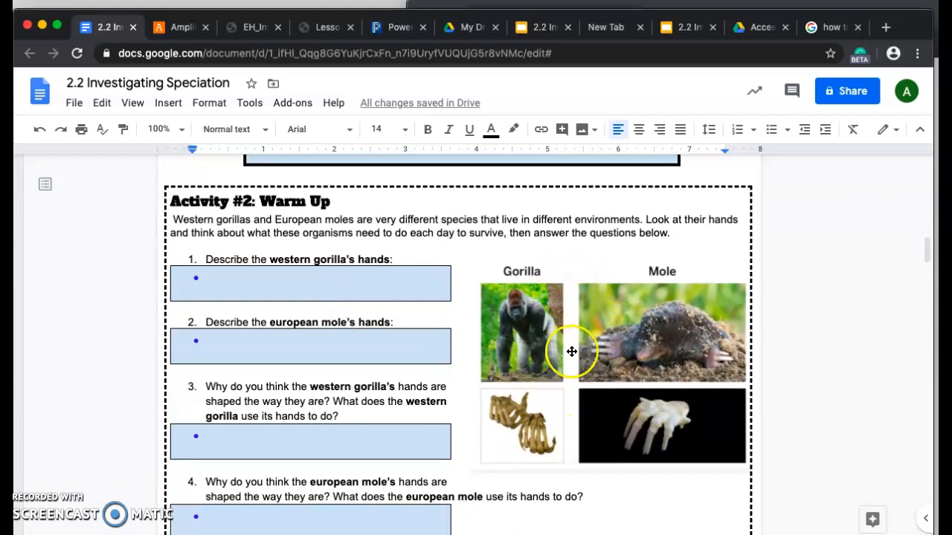
mouse_move(577, 424)
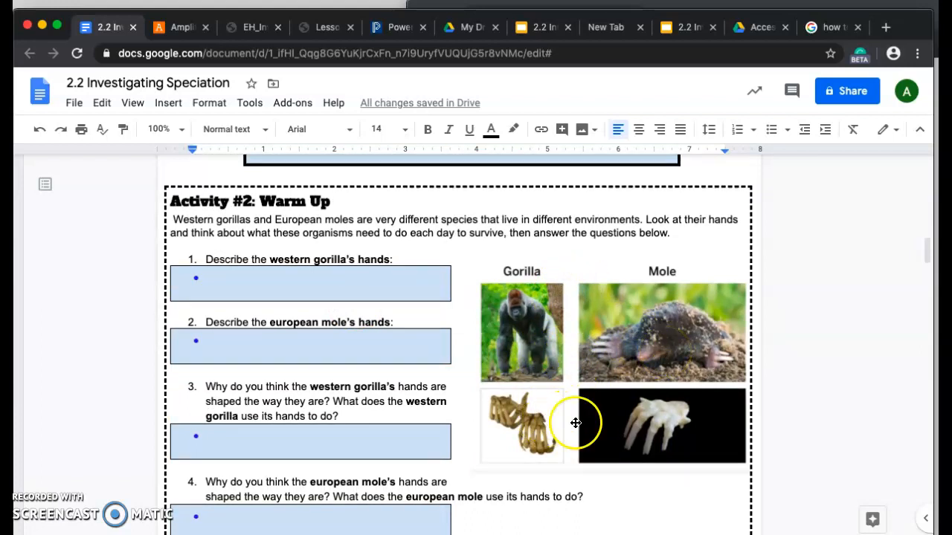
mouse_move(524, 354)
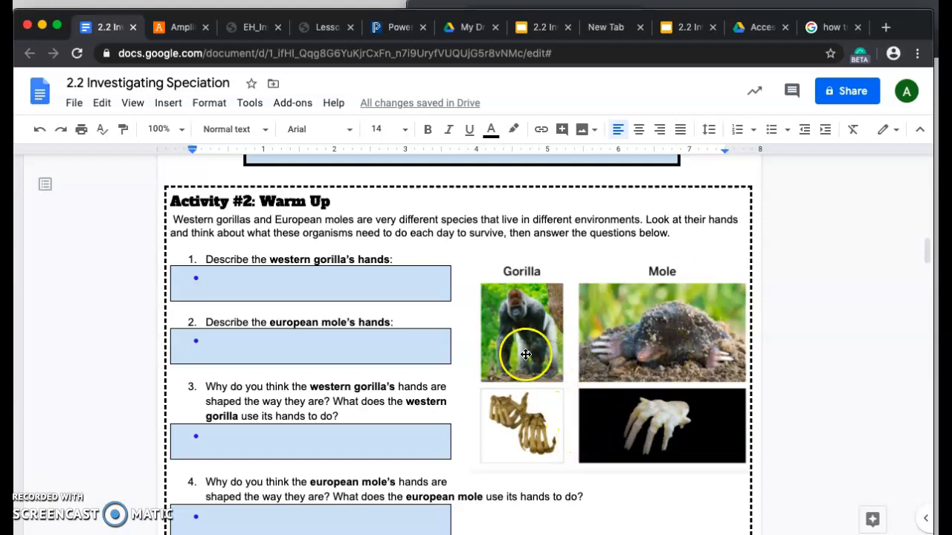
mouse_move(594, 366)
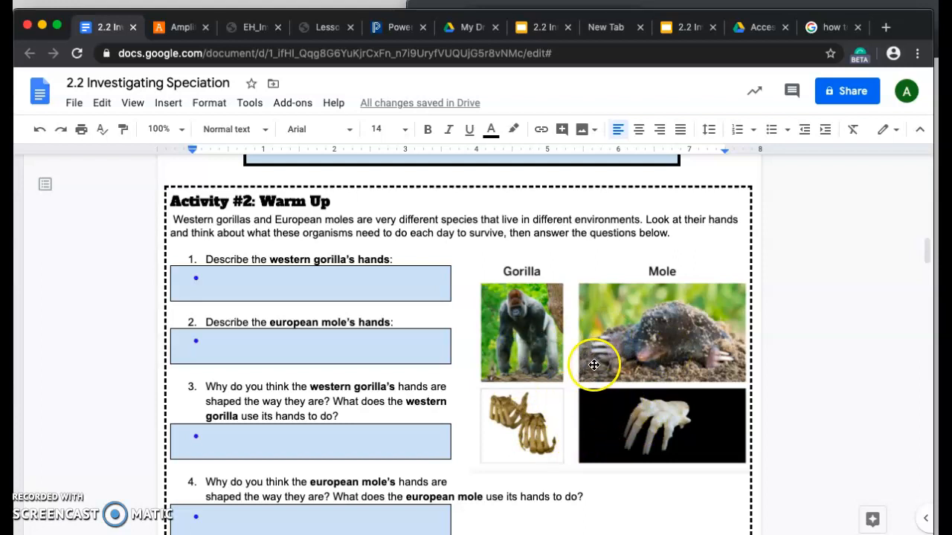
mouse_move(390, 341)
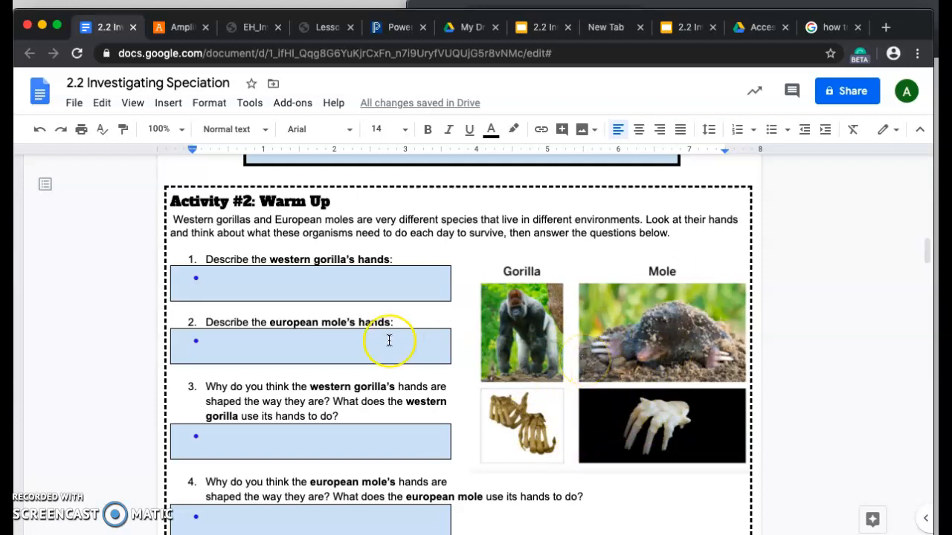
scroll("down", 3)
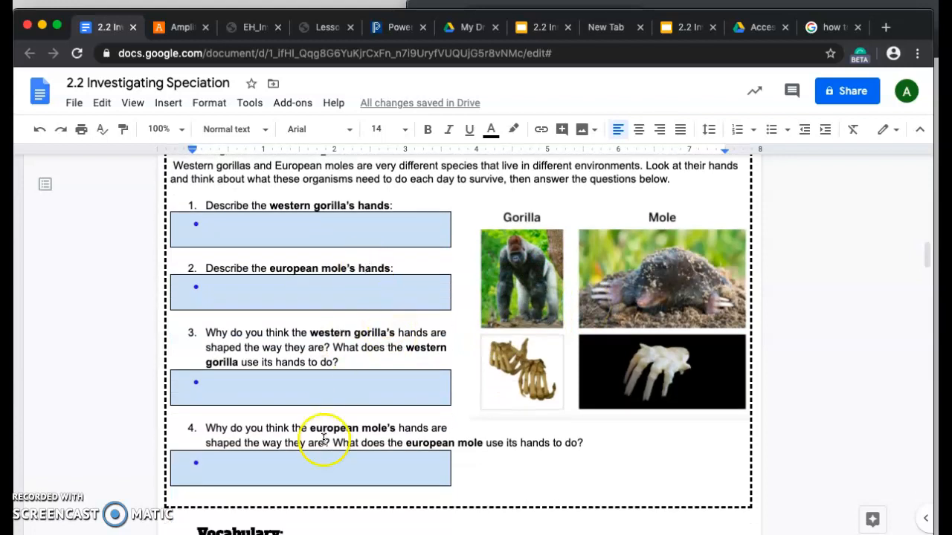
scroll("down", 3)
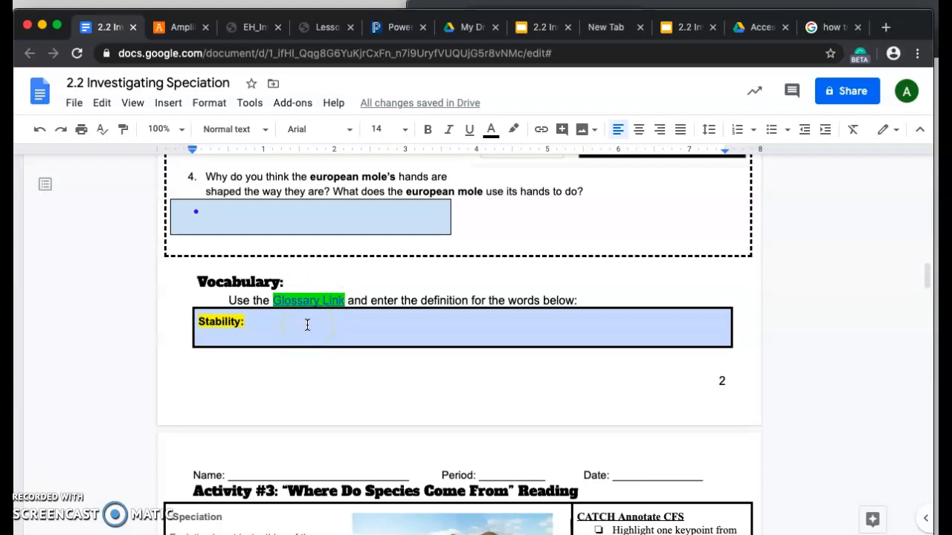
scroll("down", 3)
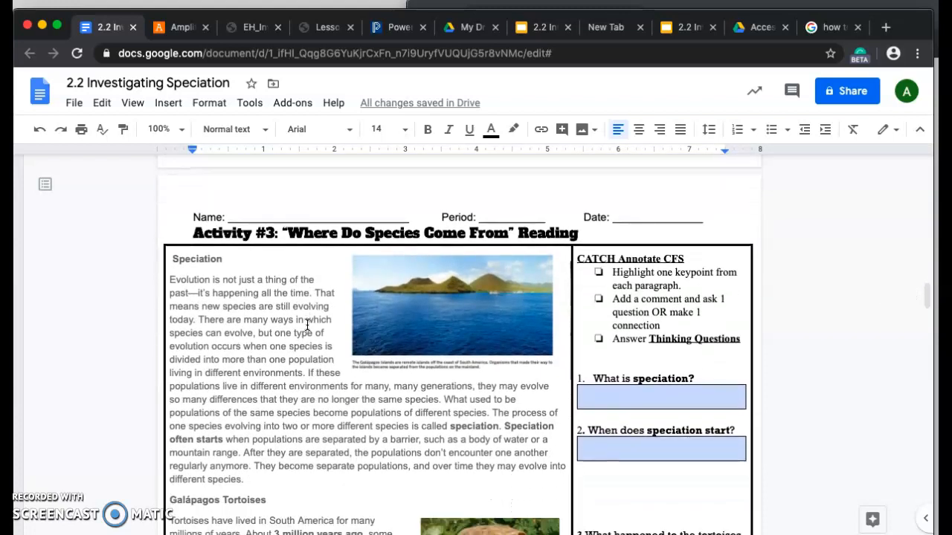
mouse_move(357, 271)
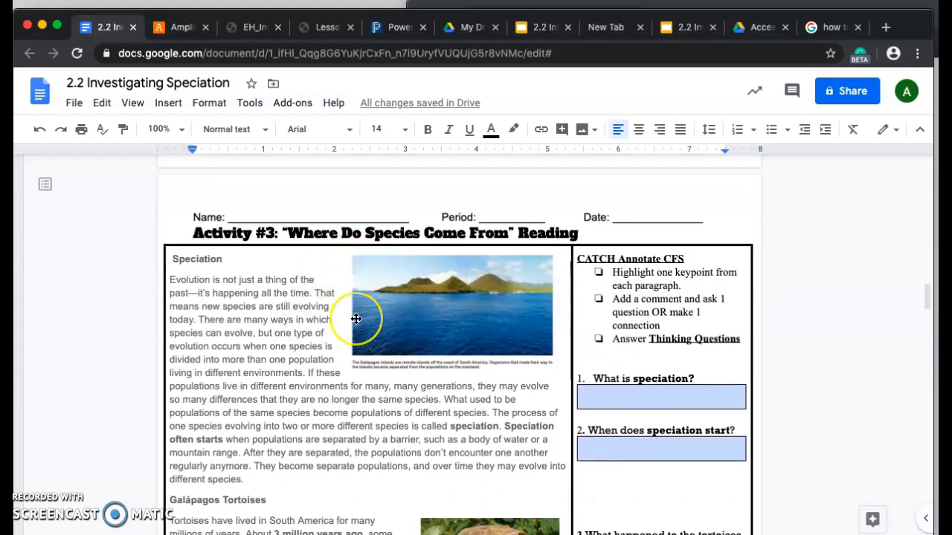
scroll("down", 3)
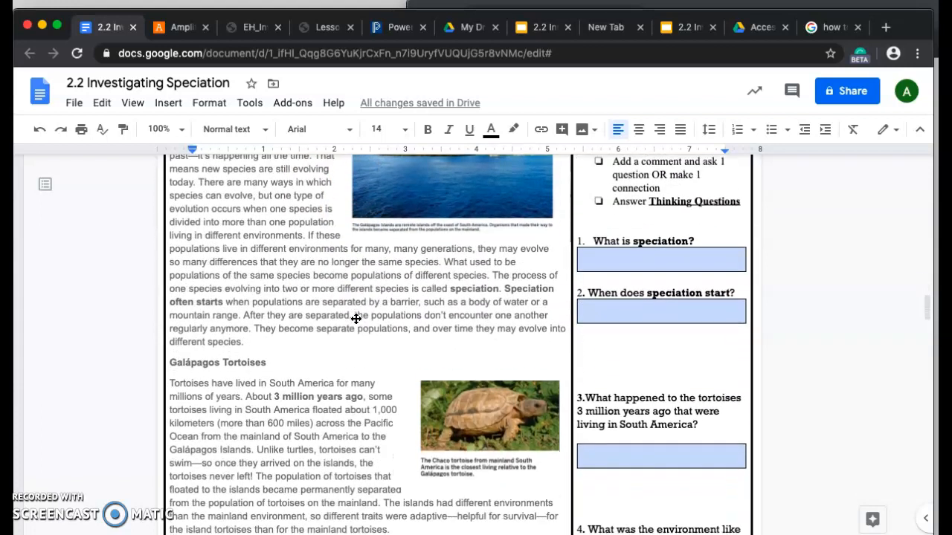
scroll("down", 3)
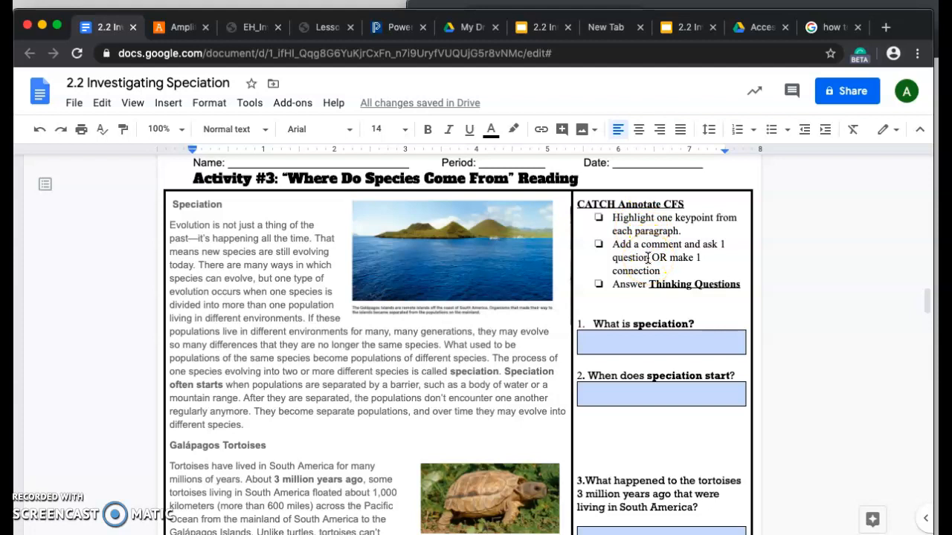
scroll("down", 3)
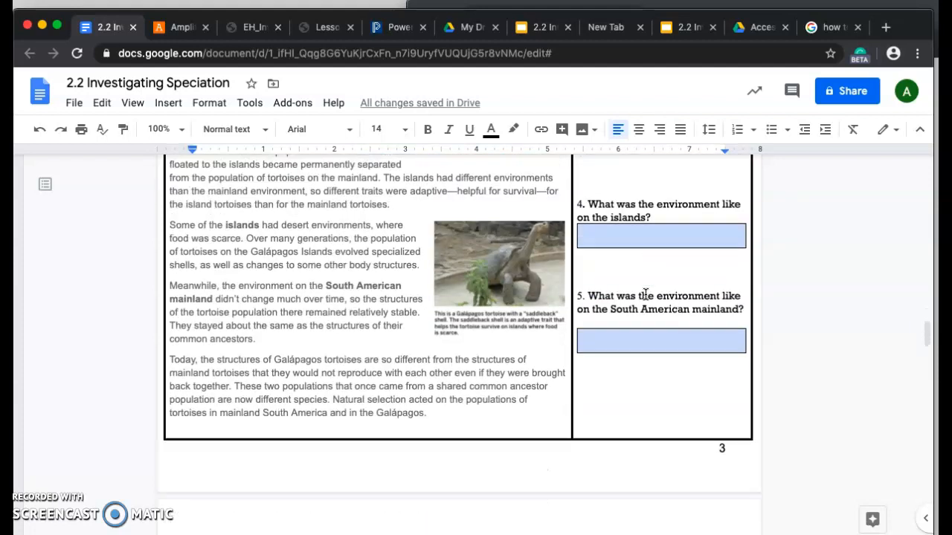
scroll("down", 3)
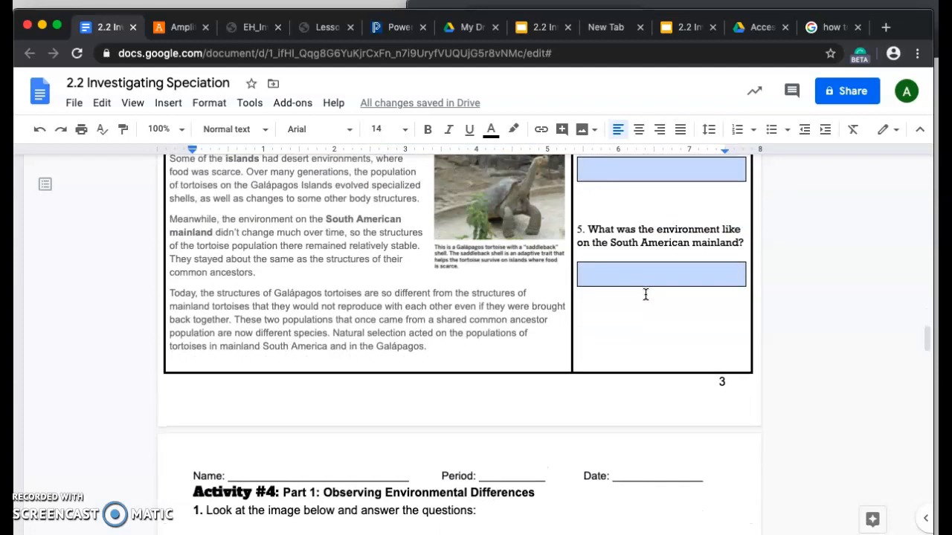
scroll("down", 3)
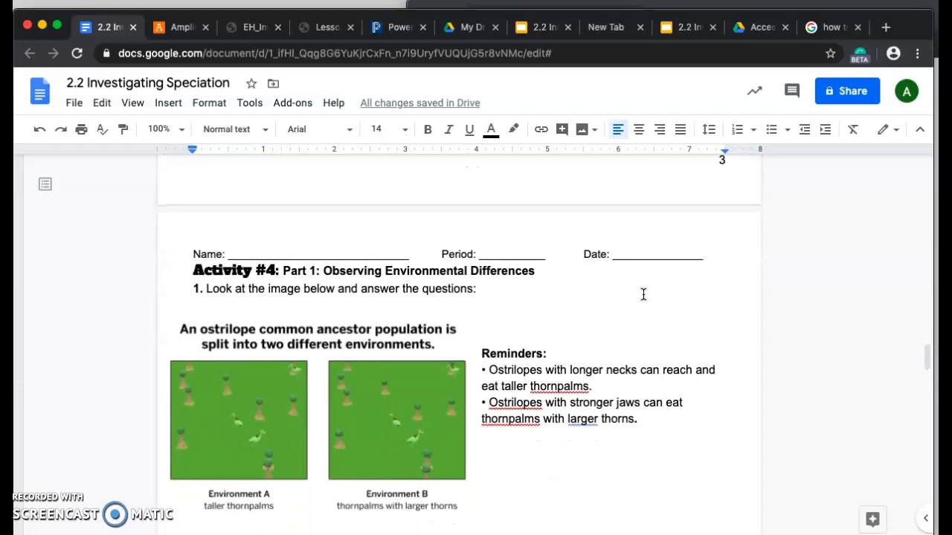
scroll("down", 3)
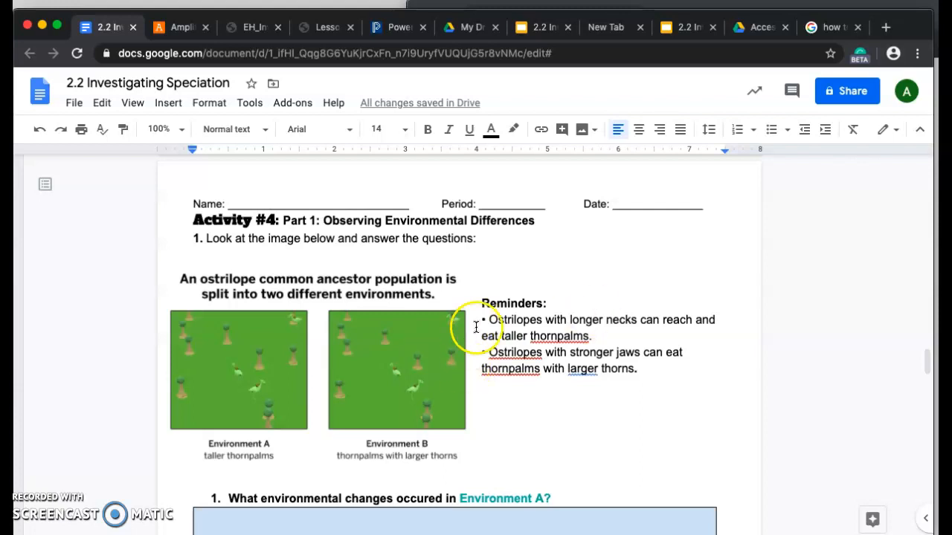
scroll("down", 3)
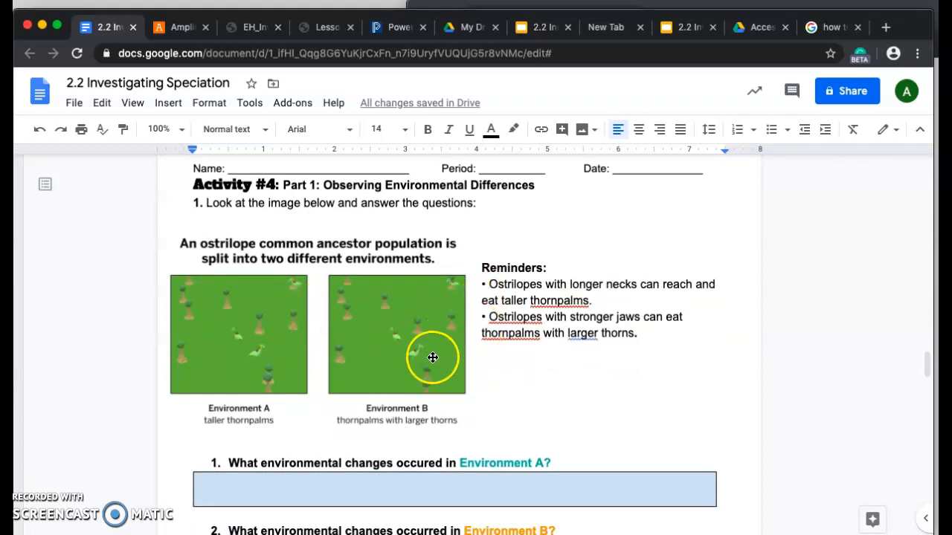
mouse_move(488, 308)
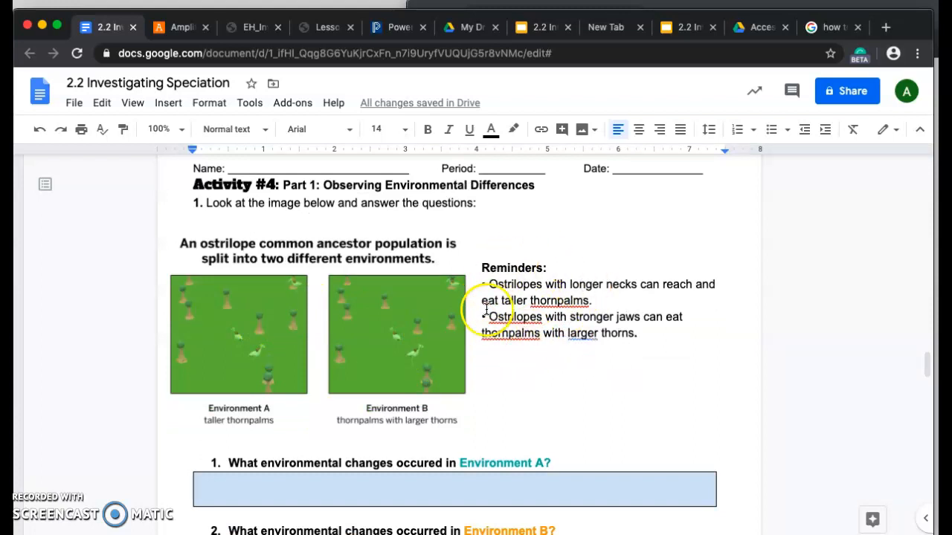
scroll("down", 3)
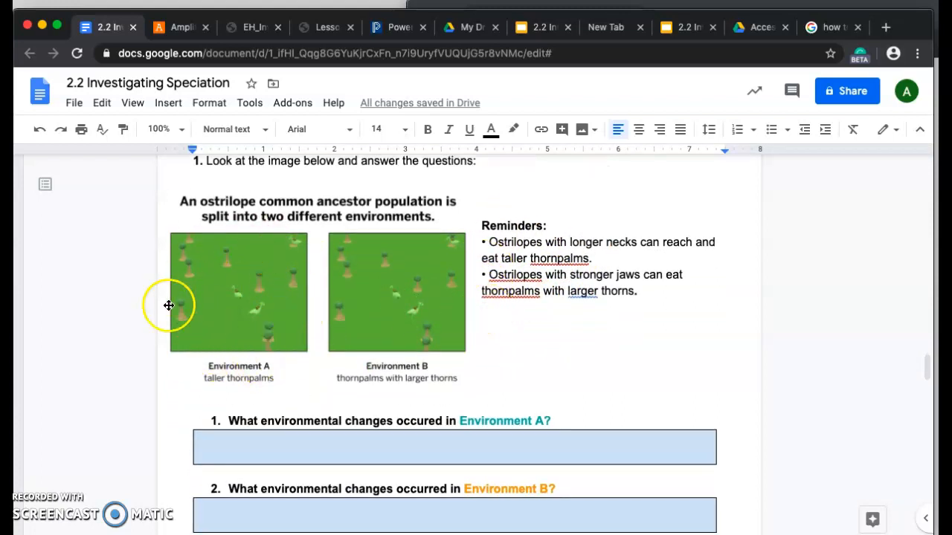
mouse_move(353, 363)
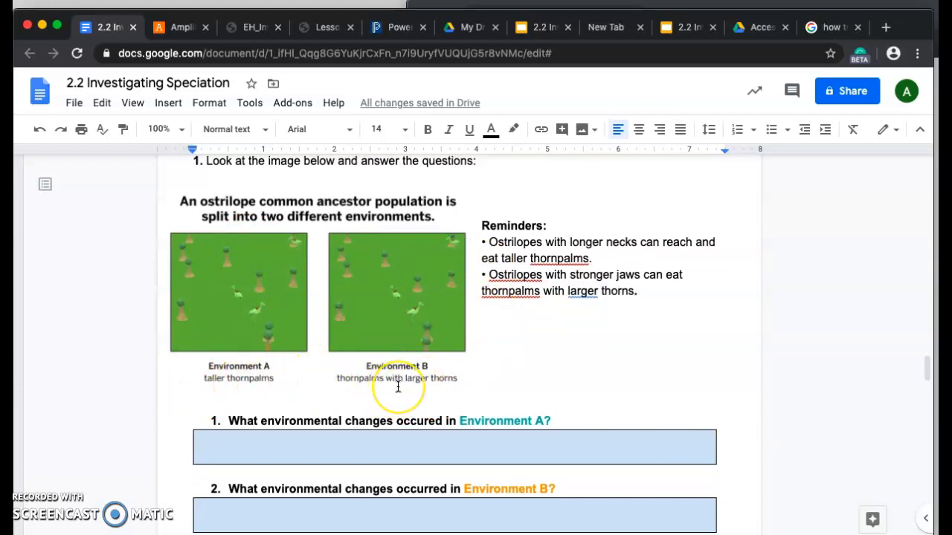
scroll("down", 3)
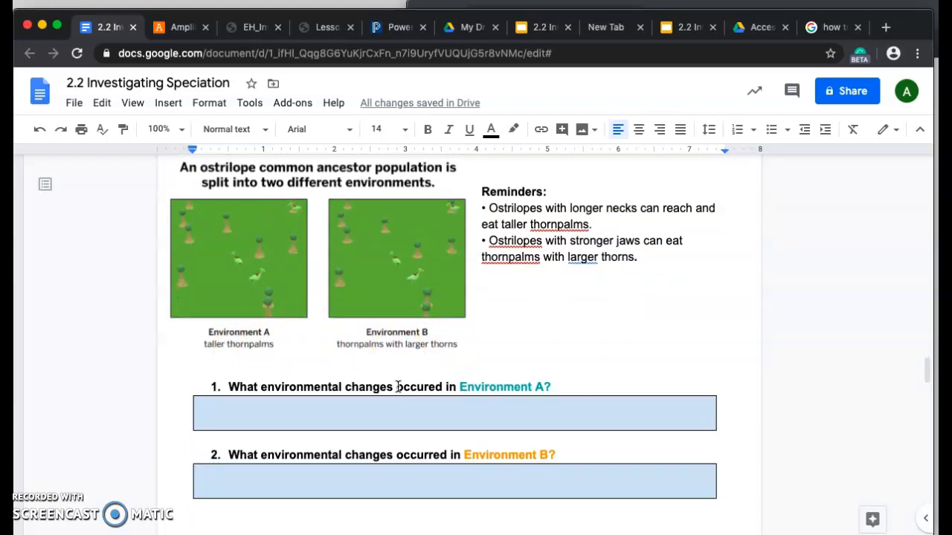
mouse_move(369, 363)
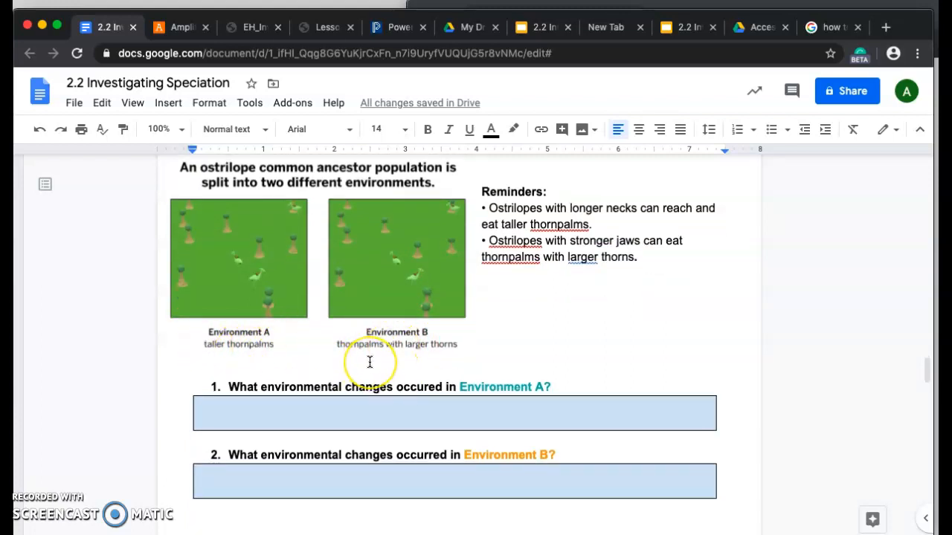
scroll("down", 3)
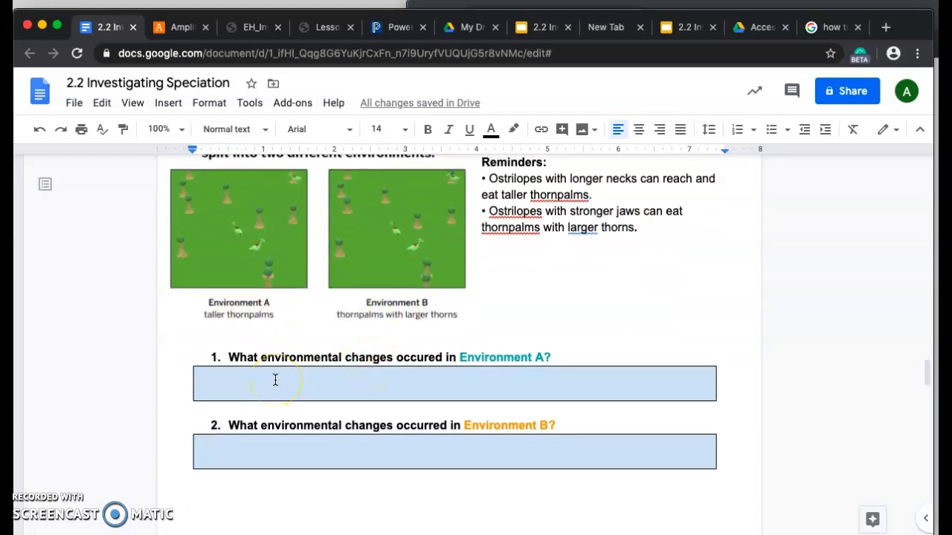
mouse_move(240, 323)
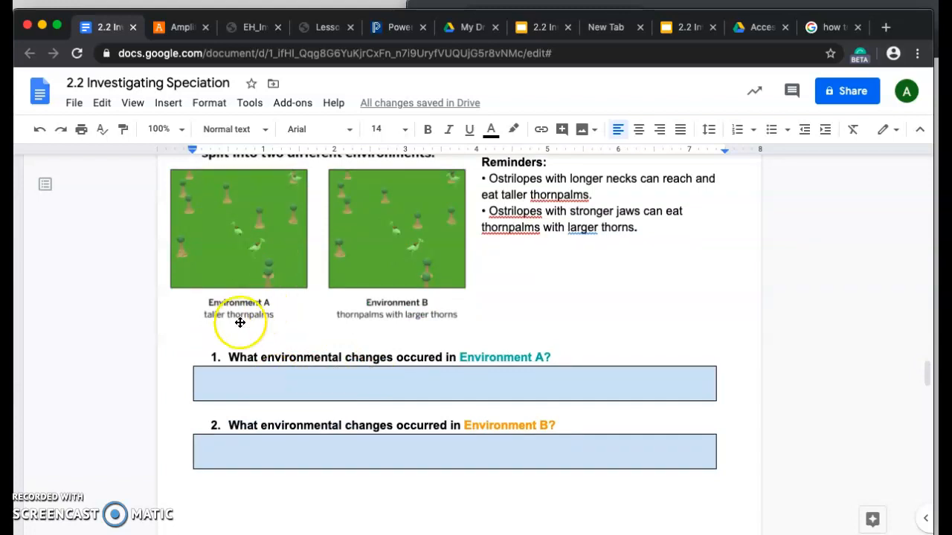
mouse_move(265, 406)
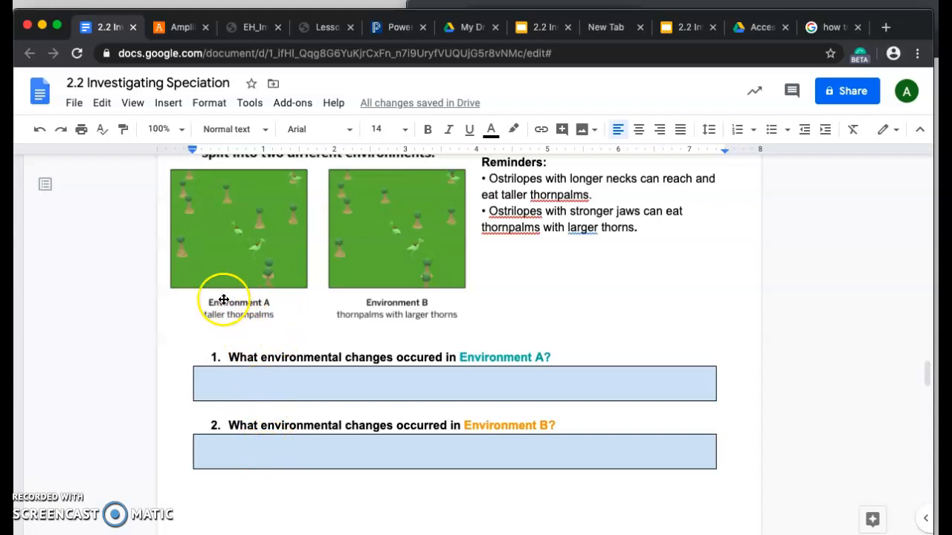
scroll("down", 3)
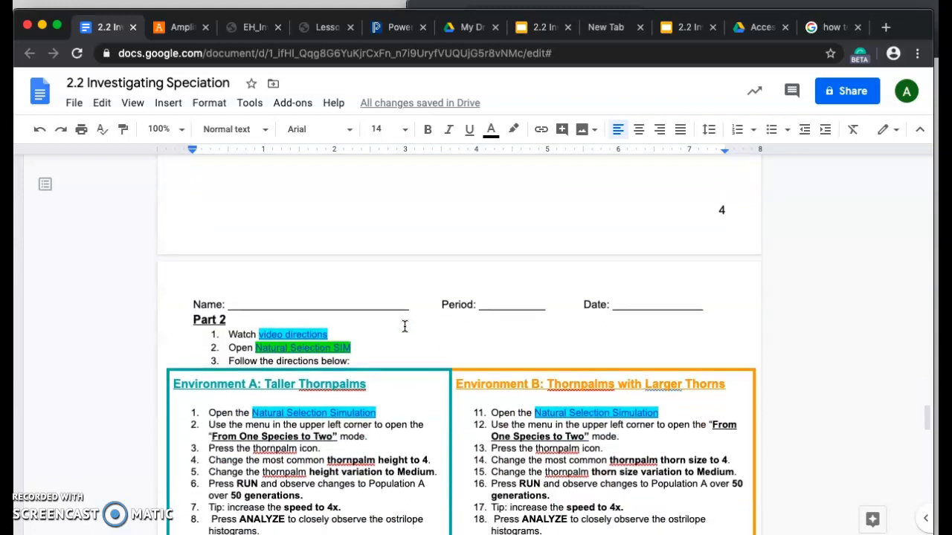
scroll("down", 3)
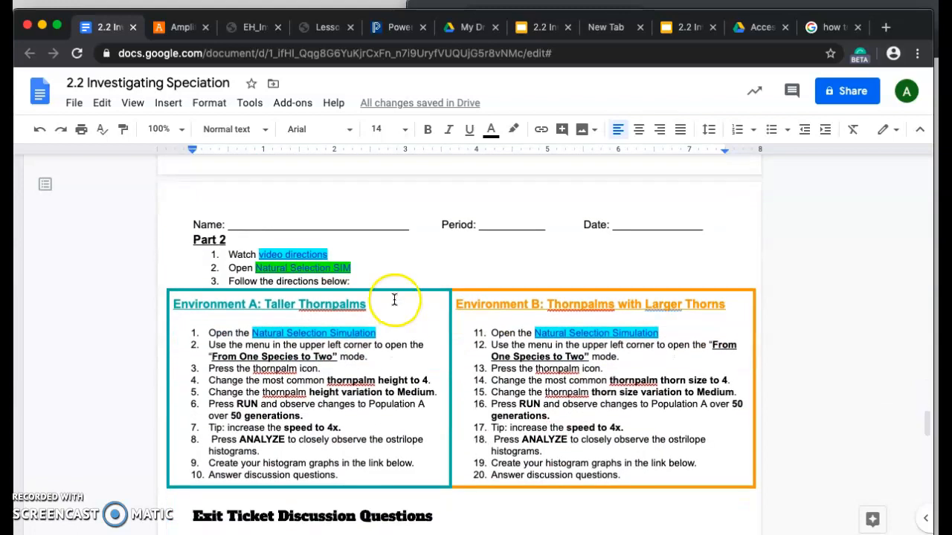